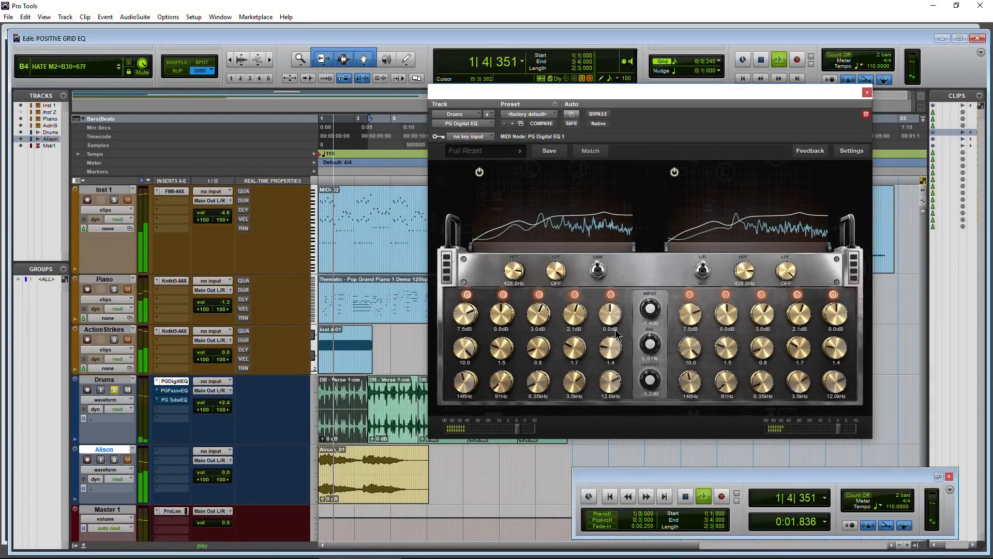
# Step: Stop playback and raise the digital EQ's first left-channel band gain to about 11.1 dB
pyautogui.click(684, 496)
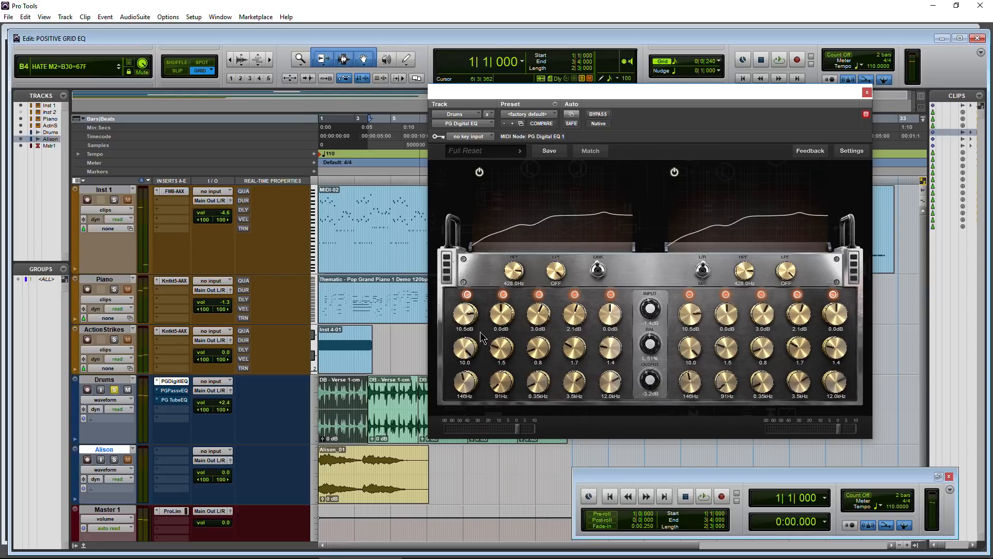
pyautogui.moveTo(465, 314); pyautogui.dragTo(466, 309)
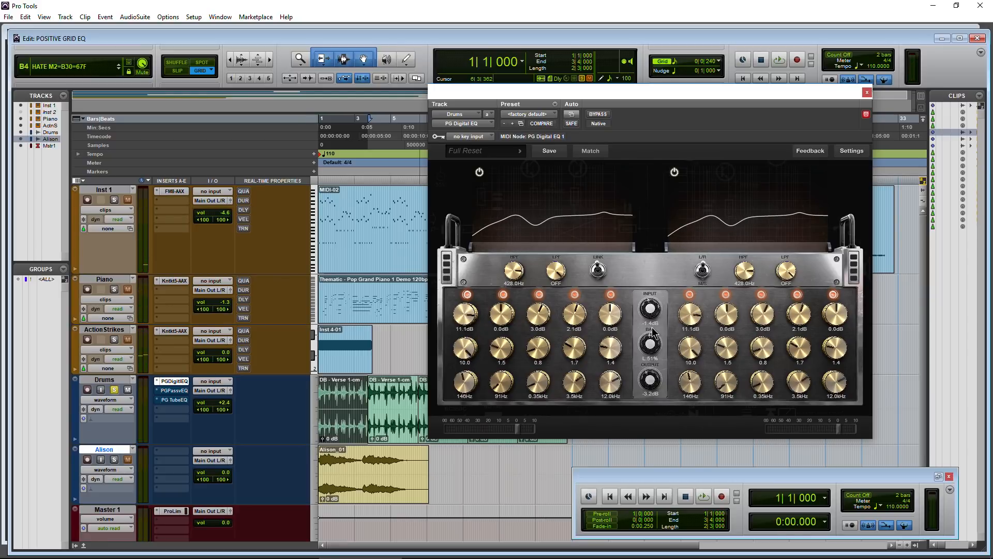
pyautogui.moveTo(649, 310); pyautogui.dragTo(652, 304)
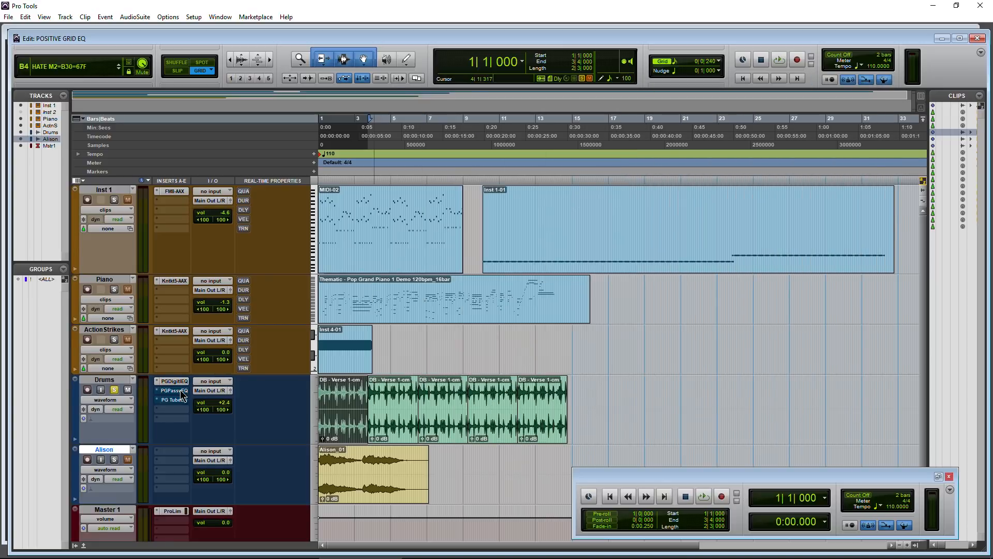
# Step: Boost the PG Passive EQ's right-channel bass knob to about 11.2 dB, then close it
pyautogui.click(172, 390)
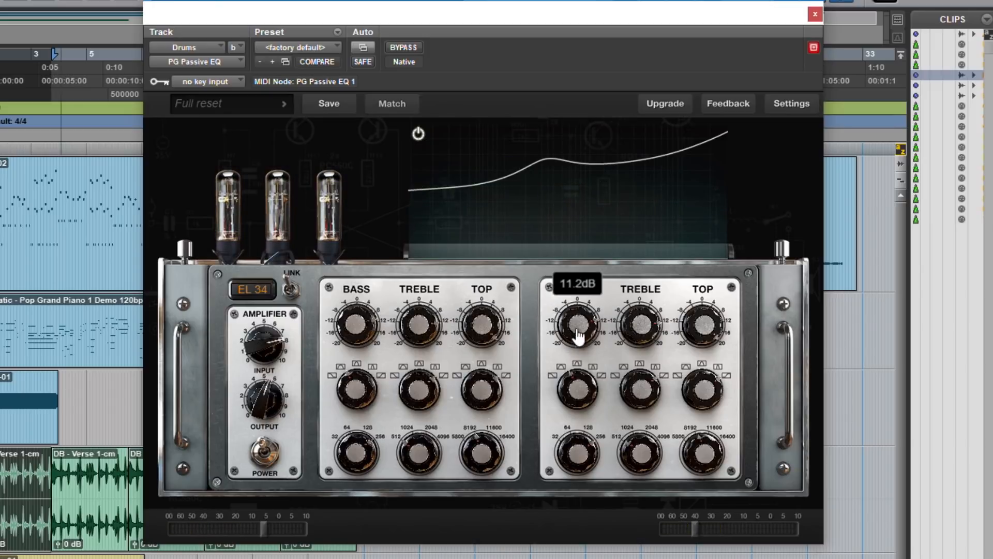
pyautogui.moveTo(576, 323); pyautogui.dragTo(578, 311)
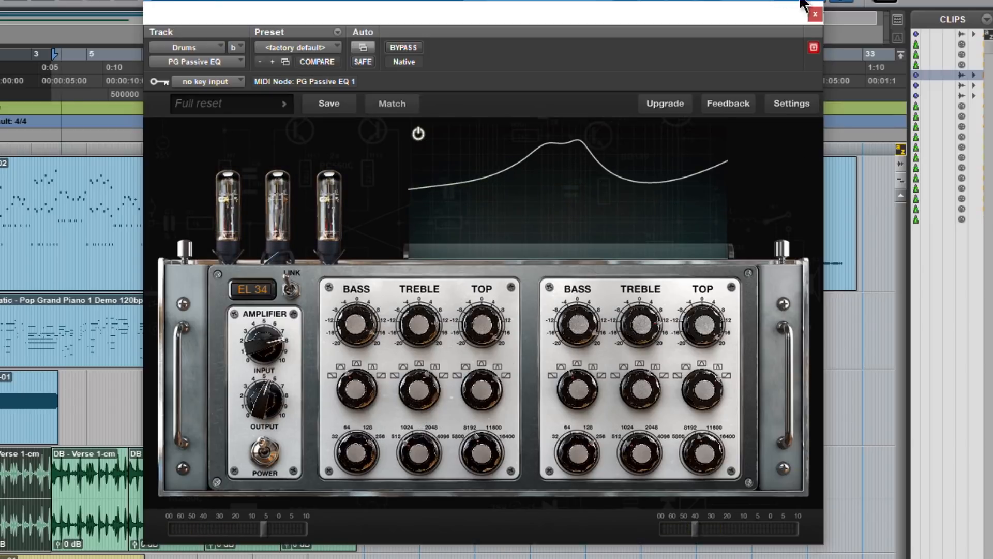
pyautogui.click(814, 13)
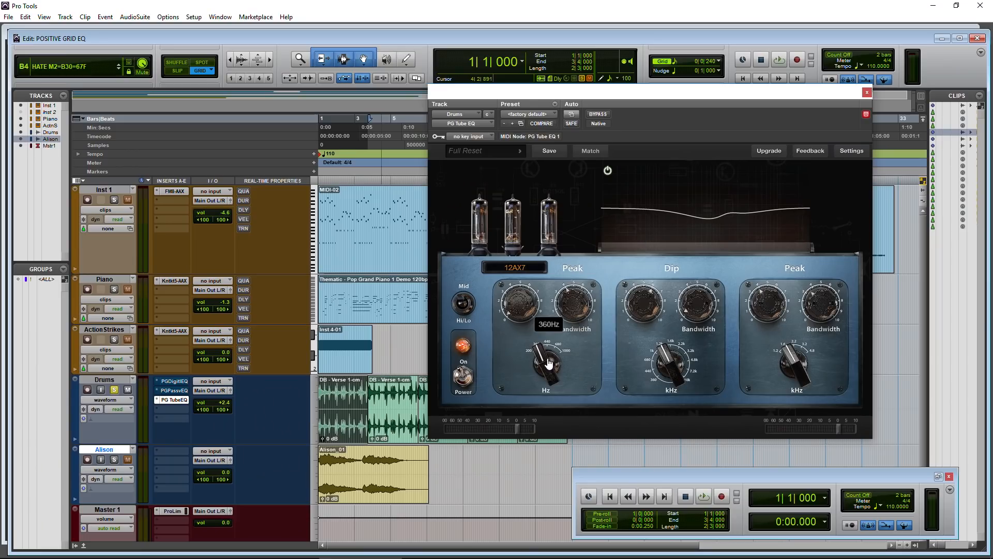
# Step: Adjust the PG Tube EQ's first peak band frequency to around 360 Hz
pyautogui.click(702, 495)
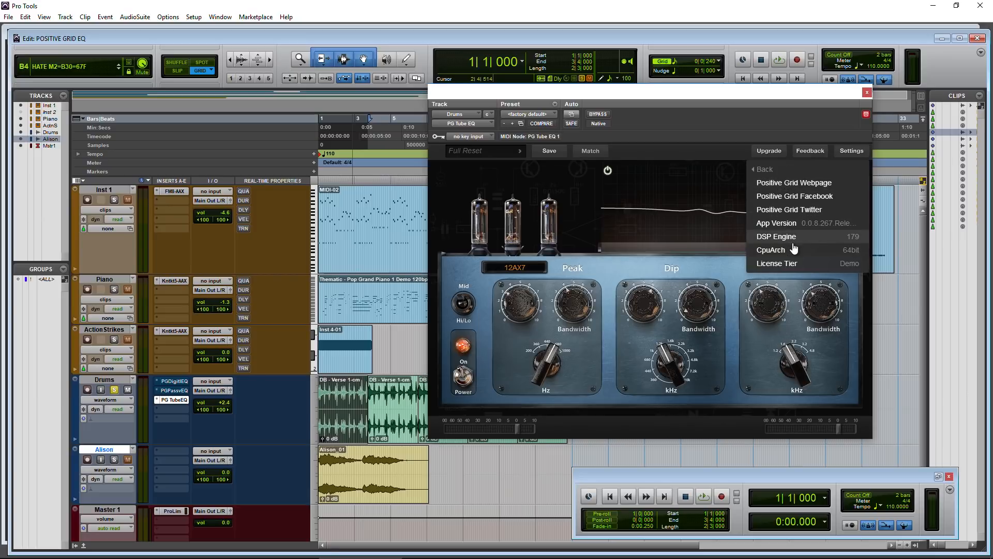
pyautogui.moveTo(794, 267)
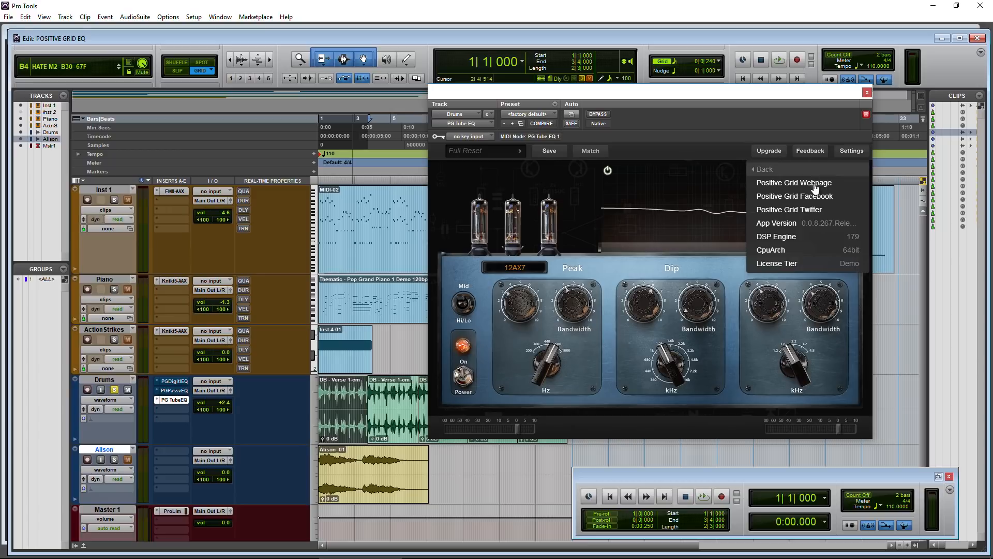
# Step: Reach the Tonecloud login form via Settings > Login > Activate, then dismiss it
pyautogui.click(764, 169)
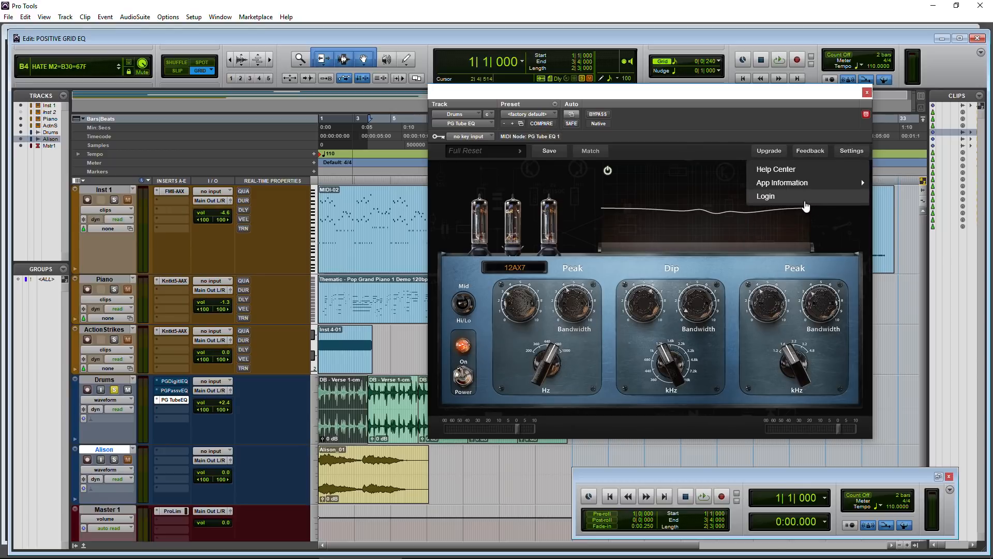
pyautogui.click(766, 196)
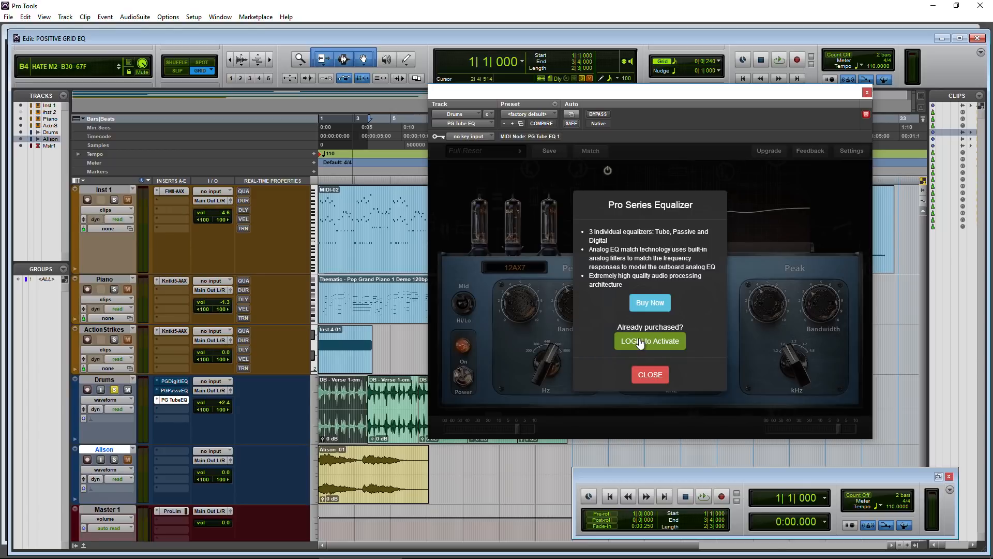
pyautogui.click(649, 340)
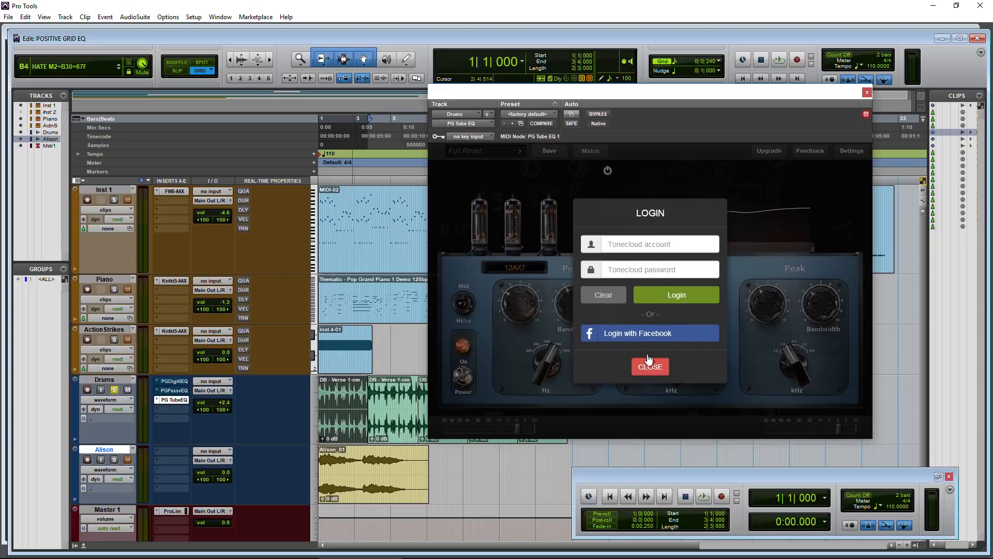
pyautogui.click(650, 366)
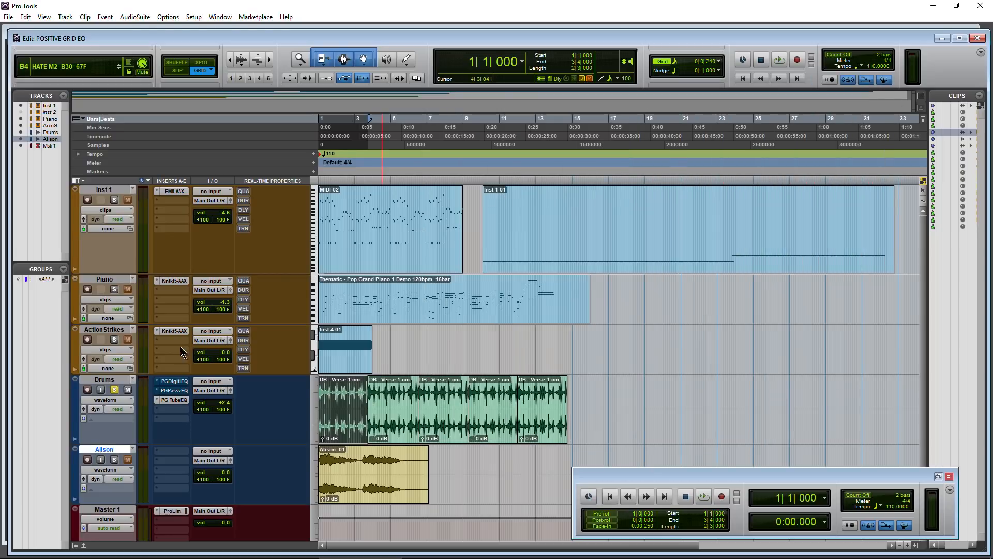
# Step: Reopen PG Digital EQ and view its App Information showing a logged-in account
pyautogui.click(171, 381)
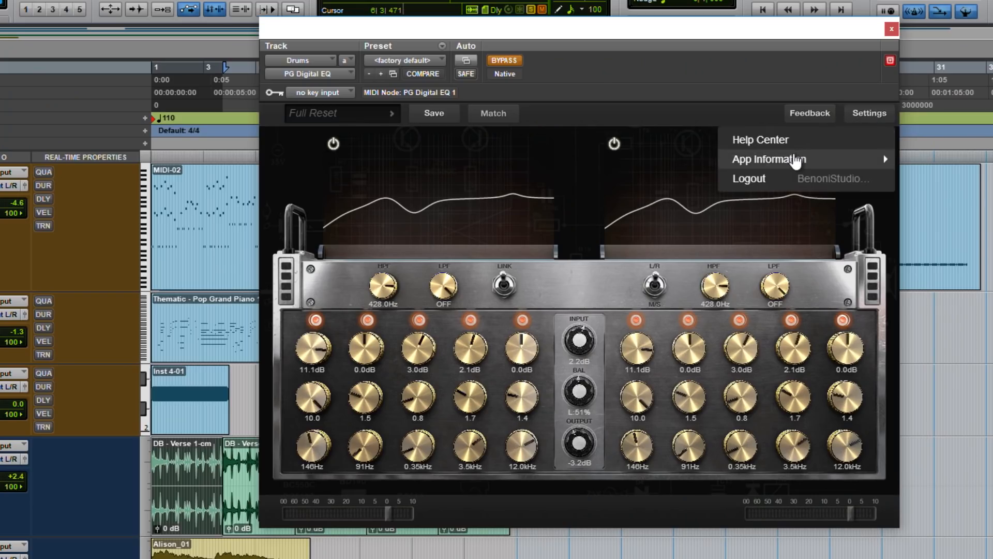
pyautogui.click(768, 159)
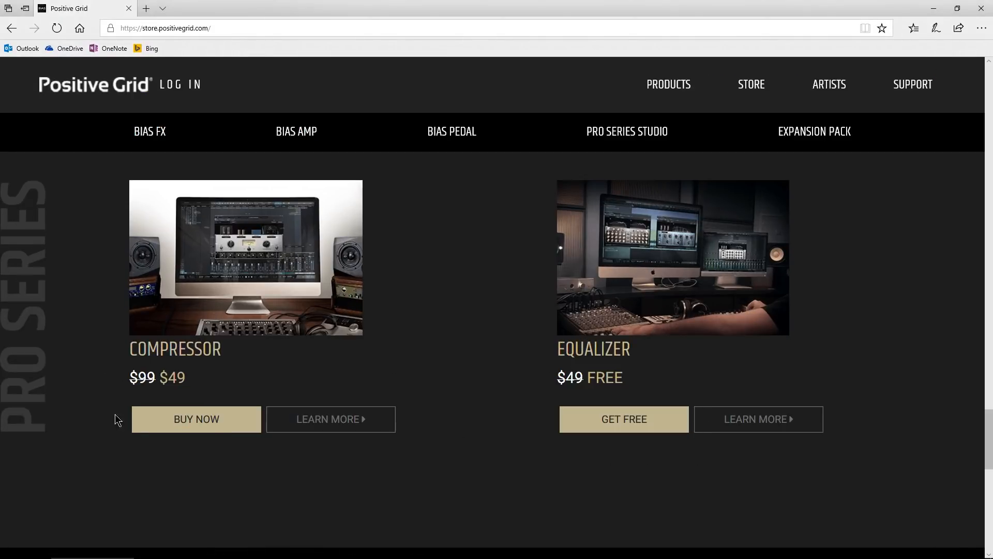
# Step: Go to the Positive Grid store listing offering the Pro Series Equalizer free
pyautogui.click(623, 419)
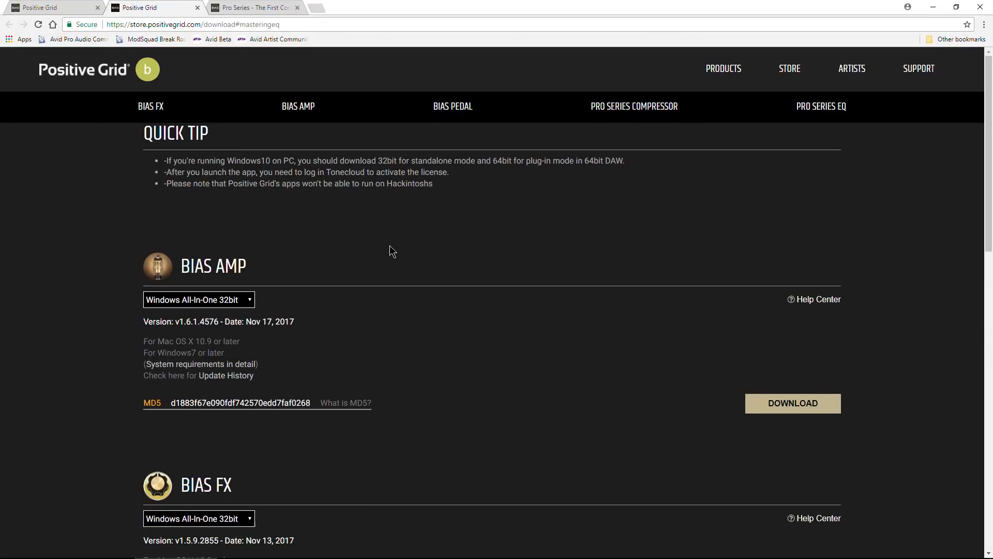
# Step: View the Pro Series EQ download's platform options: Windows 32bit, MacOS, Windows 64bit
pyautogui.scroll(-3)
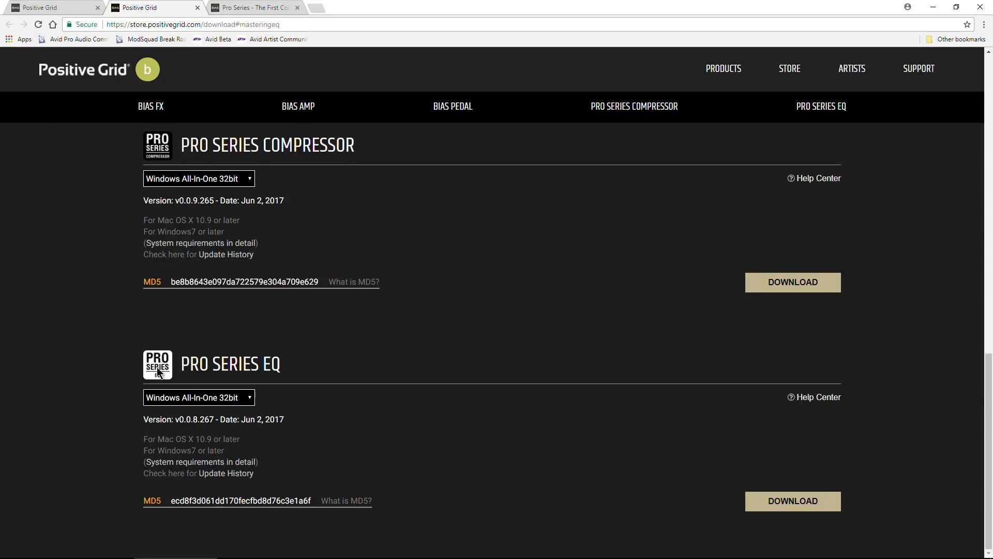
pyautogui.click(199, 397)
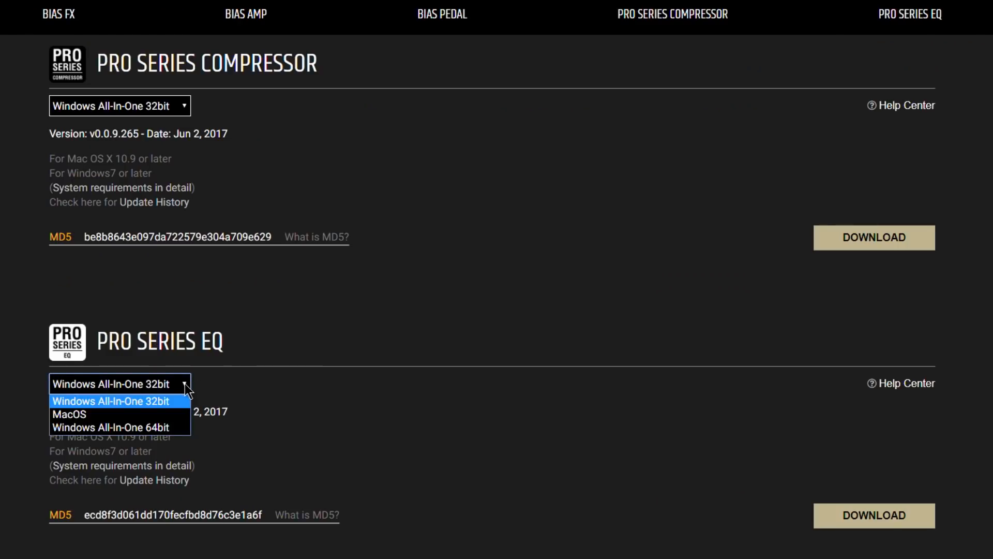
pyautogui.moveTo(101, 427)
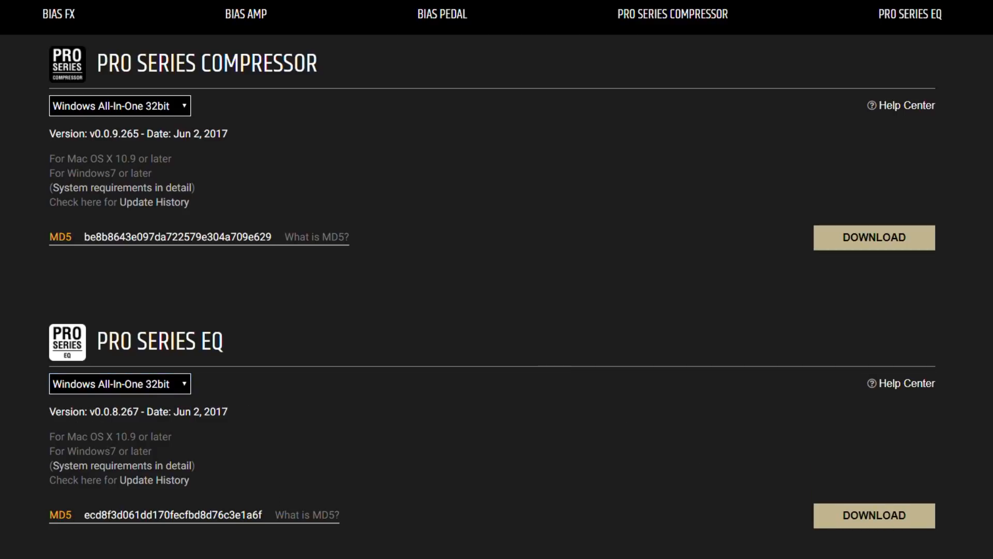
pyautogui.click(351, 548)
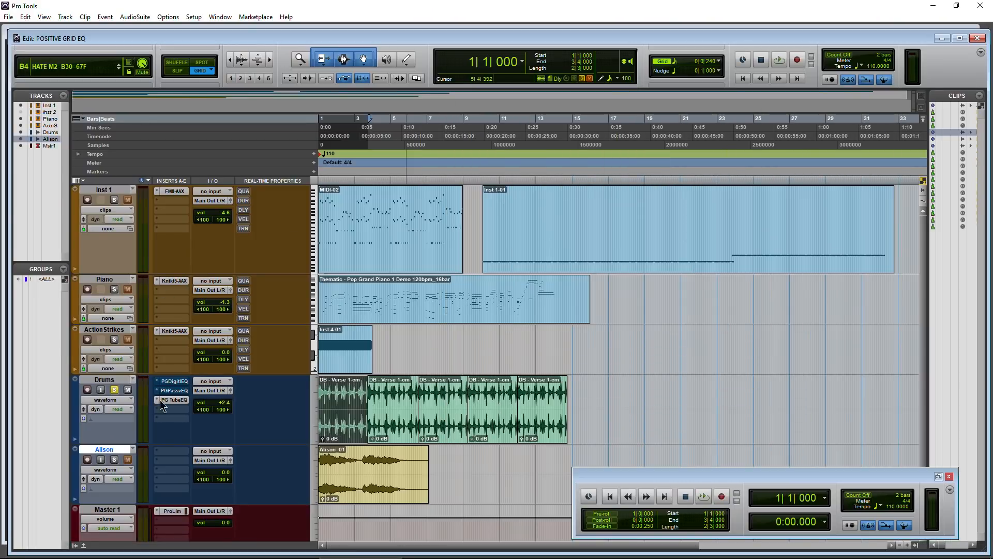
# Step: Enter the Tonecloud account and password in PG Tube EQ's Upgrade login and confirm Logout appears
pyautogui.click(174, 400)
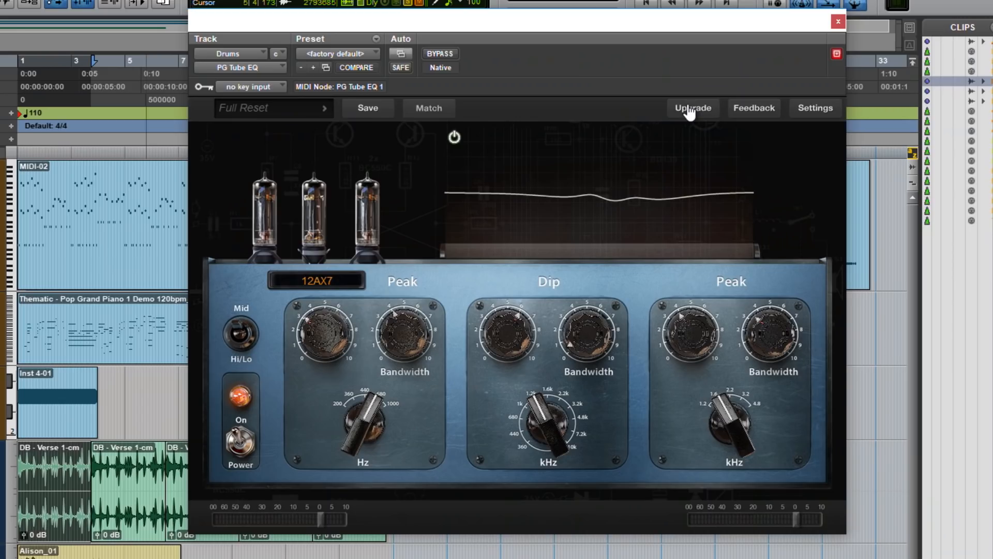
pyautogui.click(692, 108)
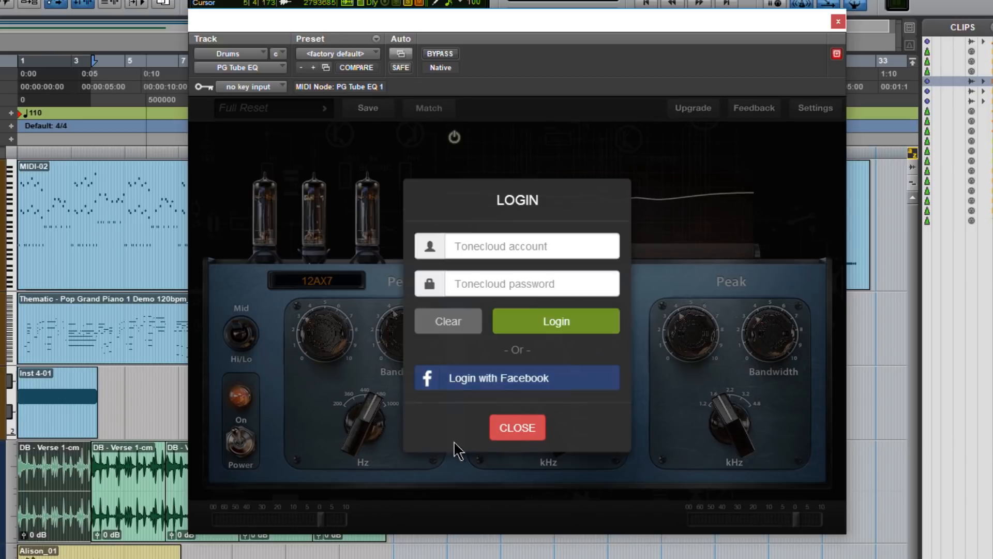
pyautogui.click(532, 246)
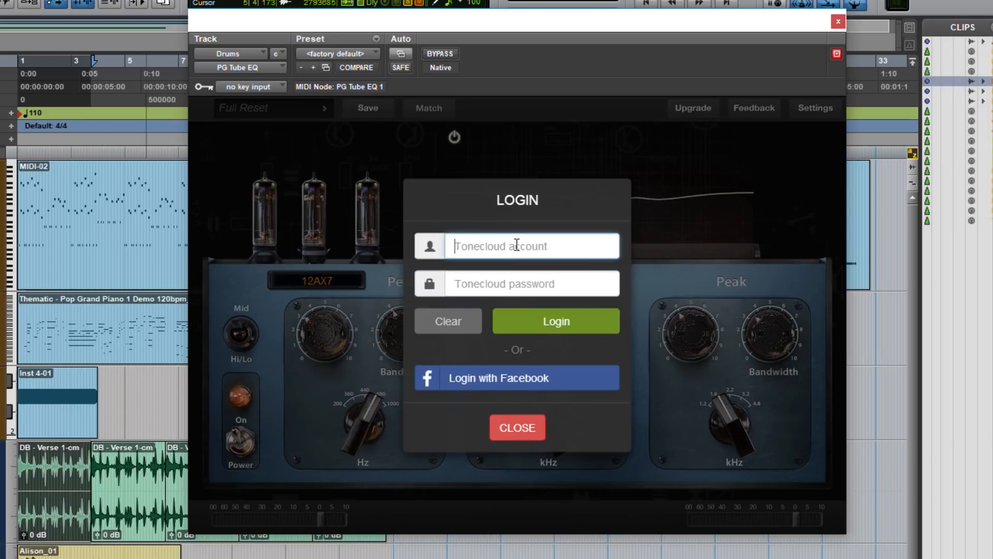
pyautogui.write('B')
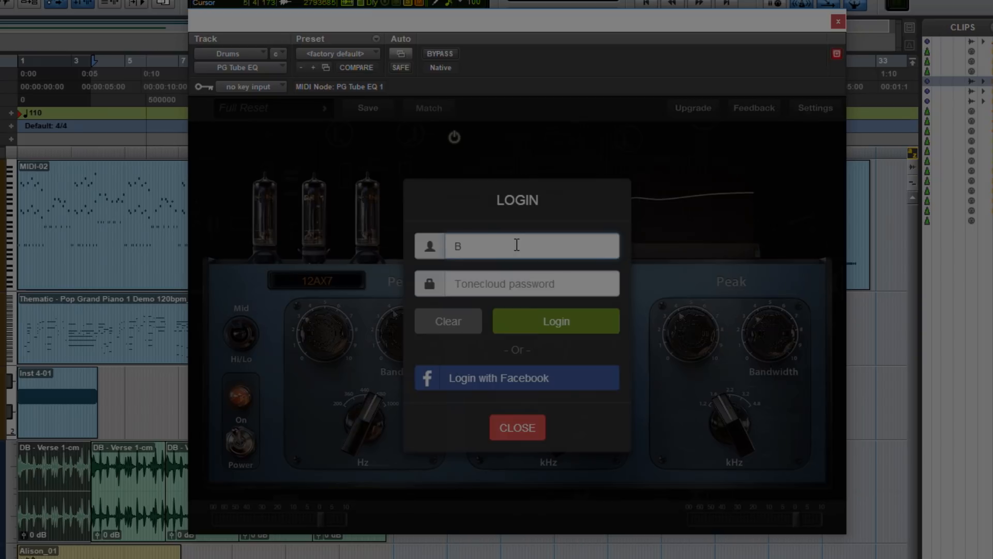
pyautogui.click(554, 320)
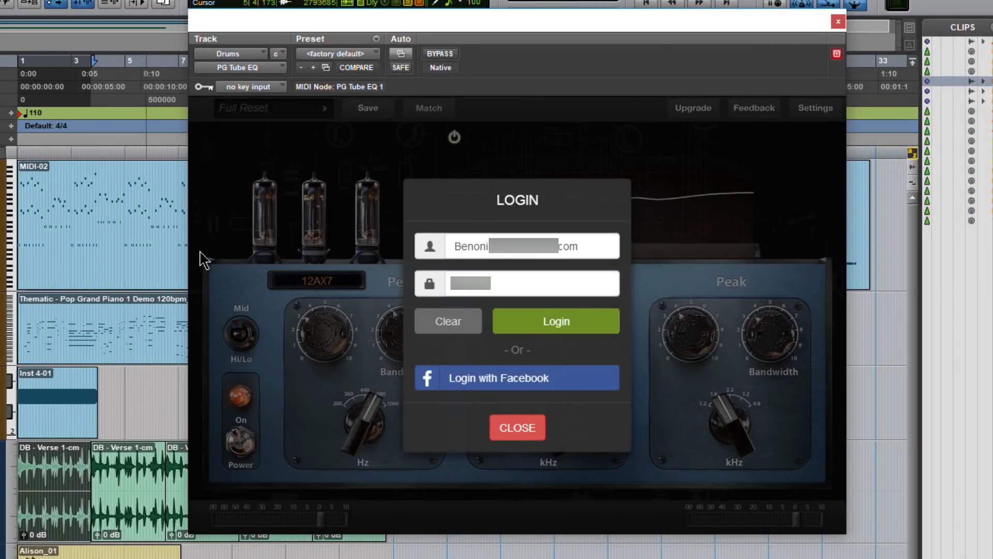
pyautogui.click(814, 107)
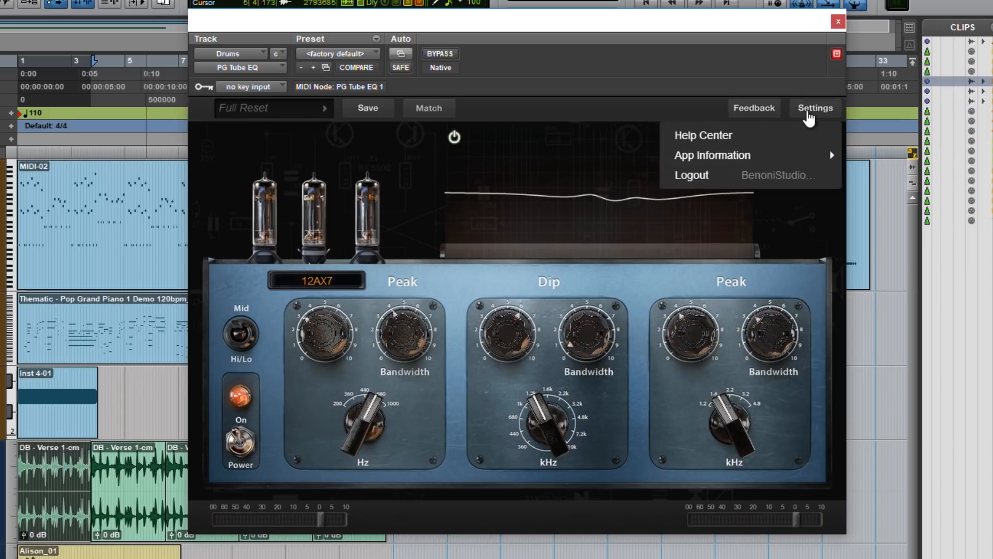
pyautogui.click(711, 155)
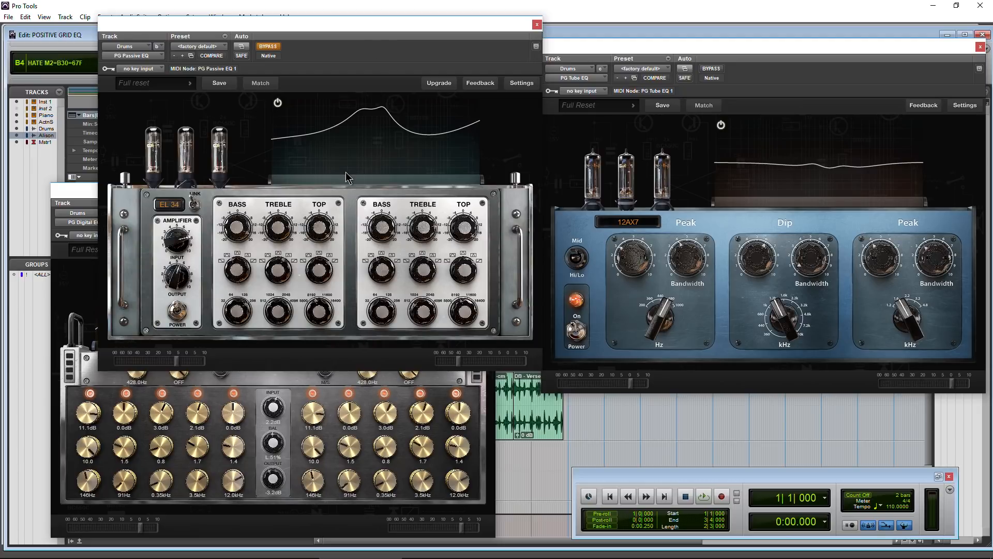
pyautogui.moveTo(302, 79)
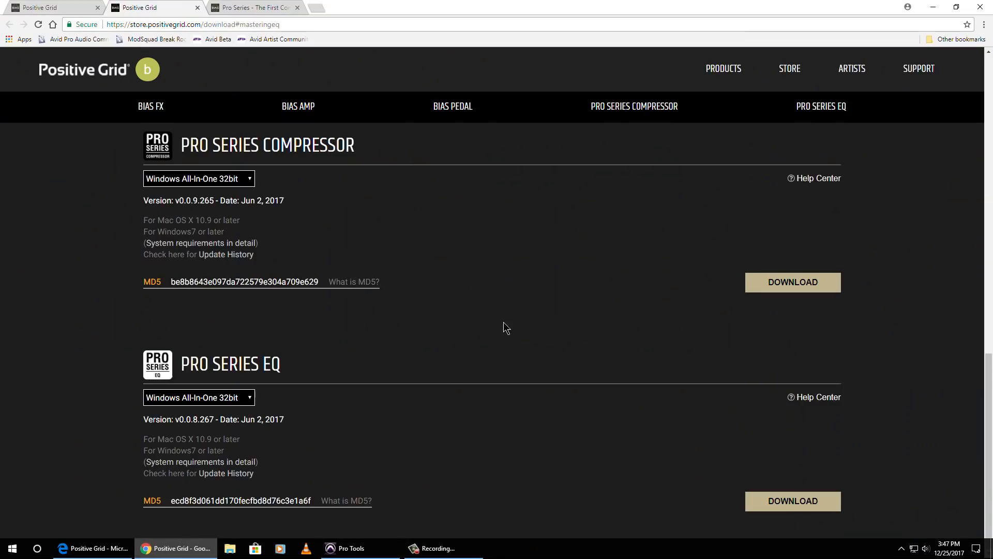
# Step: Switch to Chrome's Pro Series page describing the Tube, Digital and Passive Equalizers
pyautogui.click(254, 8)
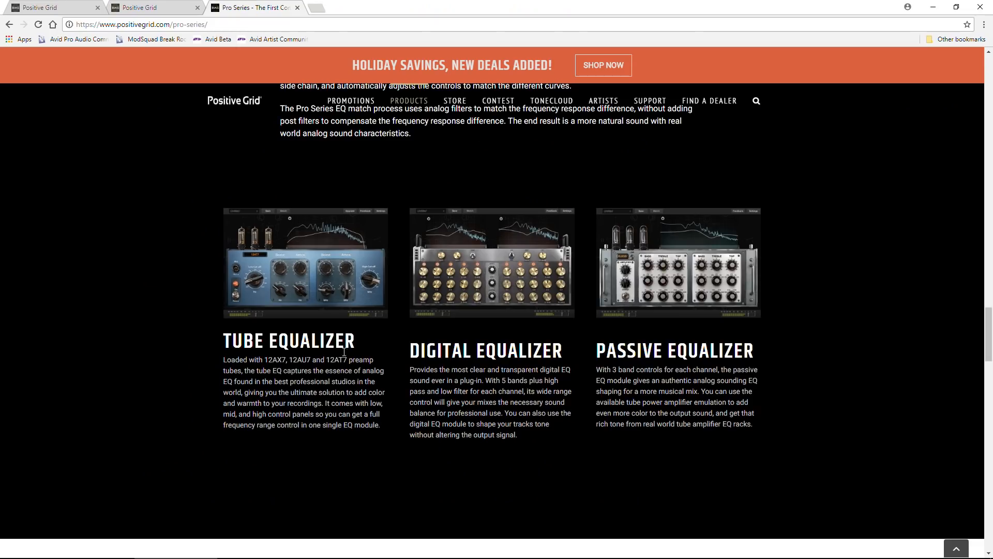
pyautogui.scroll(-3)
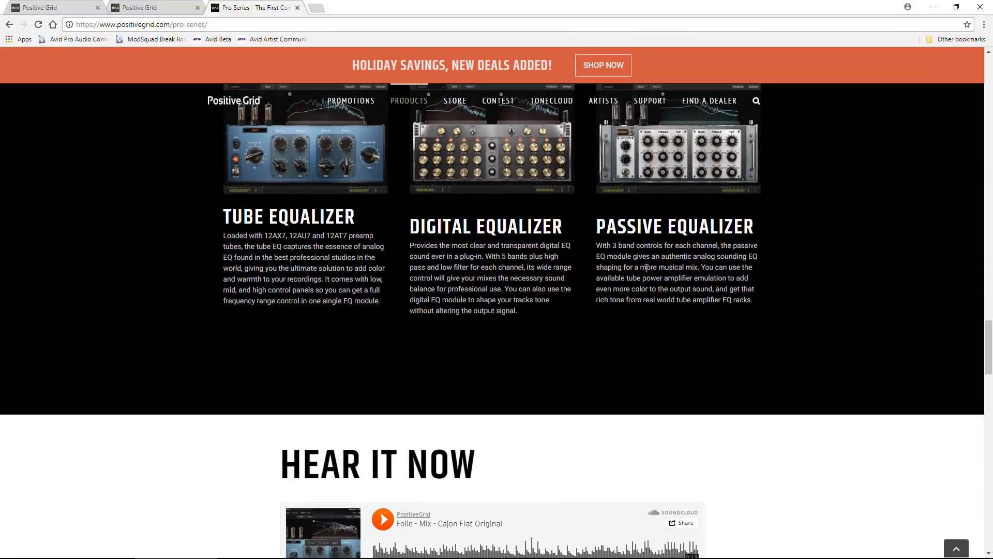